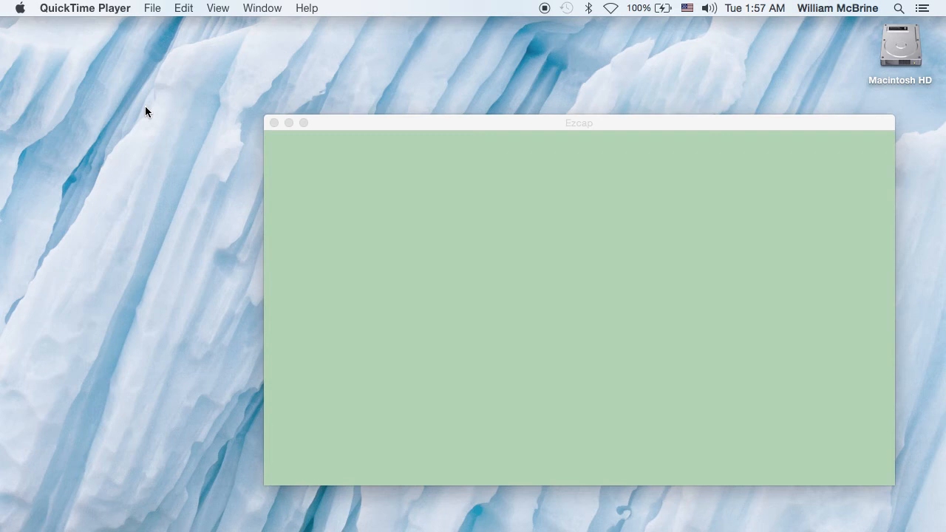
{"action": "mouse_move", "coordinate": [325, 126]}
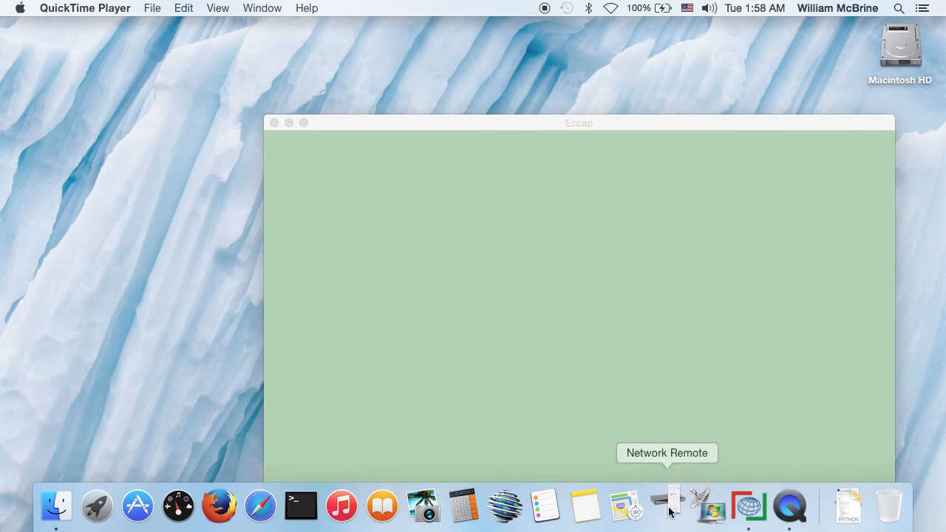
- Launch Network Remote and connect it to the TiVo named Juliet
{"action": "left_click", "coordinate": [668, 505]}
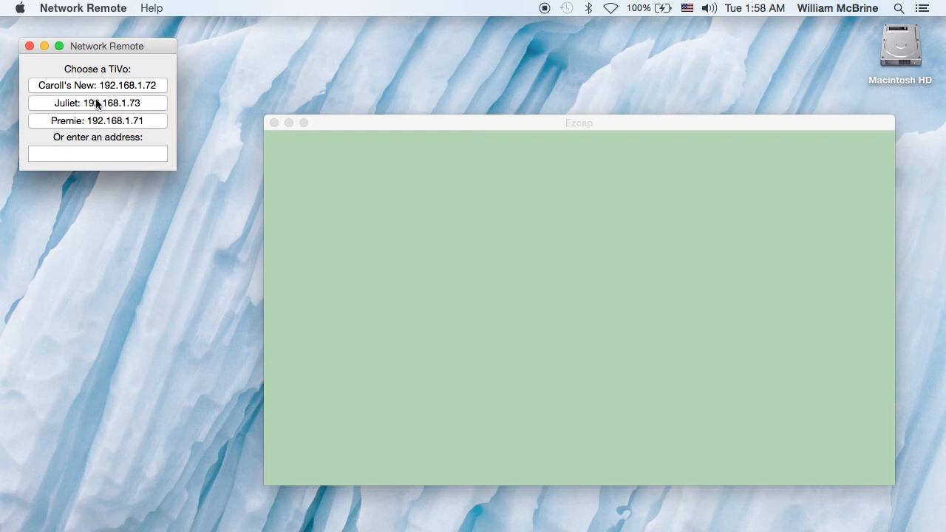
{"action": "left_click", "coordinate": [97, 103]}
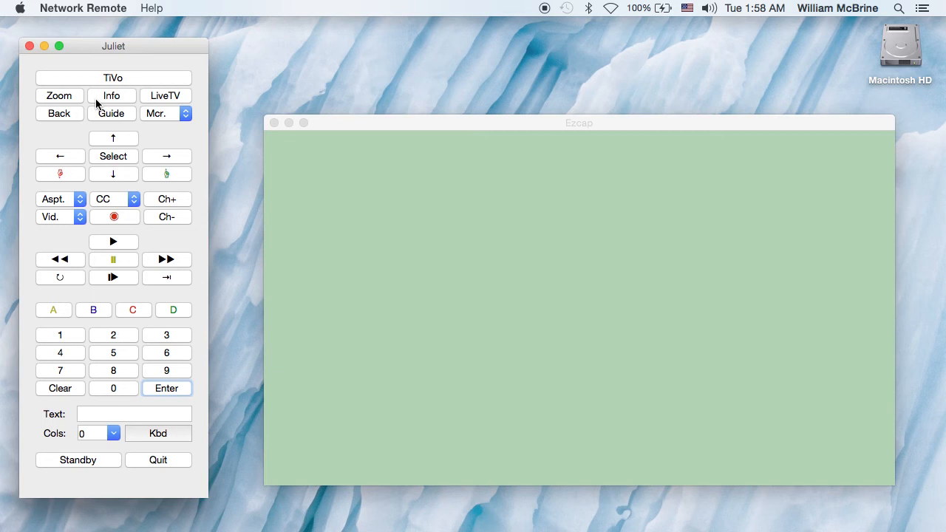
- Bring up TiVo Central and move the menu highlight down two items
{"action": "left_click", "coordinate": [112, 77]}
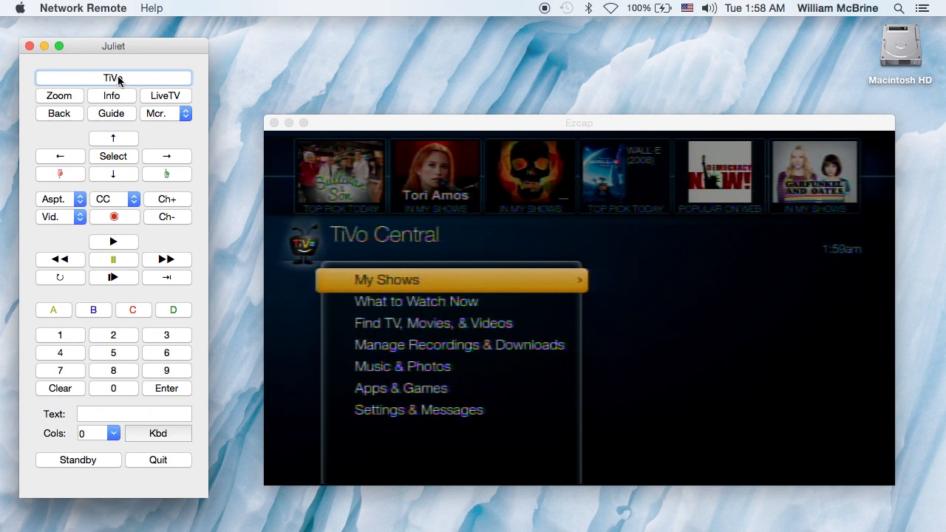
{"action": "left_click", "coordinate": [113, 174]}
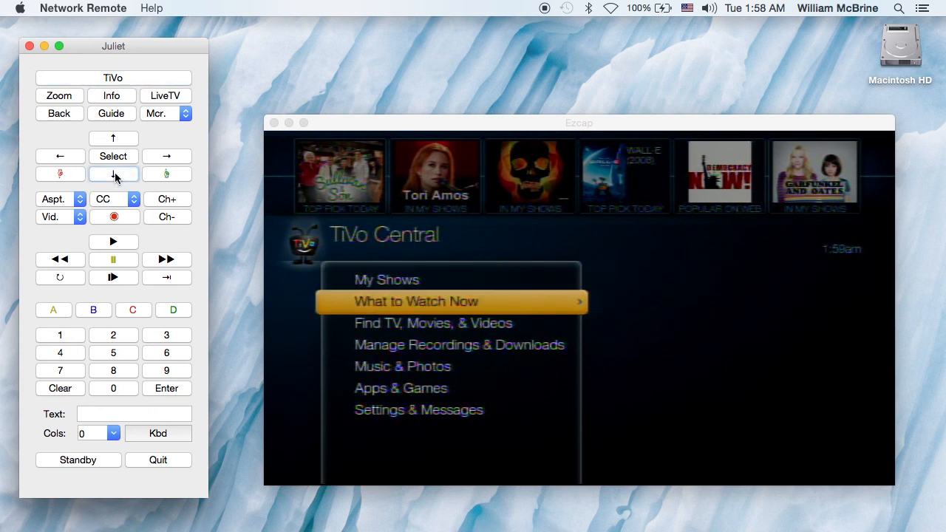
{"action": "left_click", "coordinate": [113, 175]}
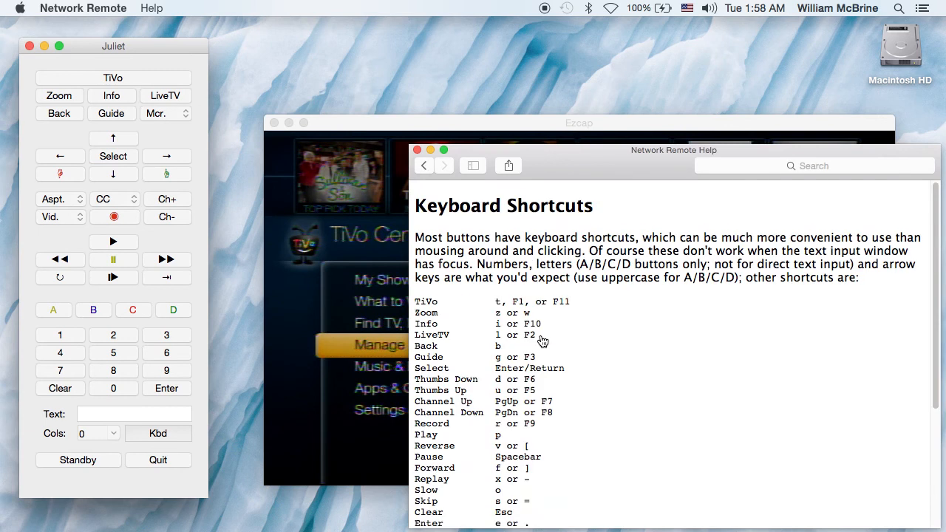
- Scroll through the Keyboard Shortcuts help page before closing it
{"action": "scroll", "scroll_direction": "down", "scroll_amount": 3}
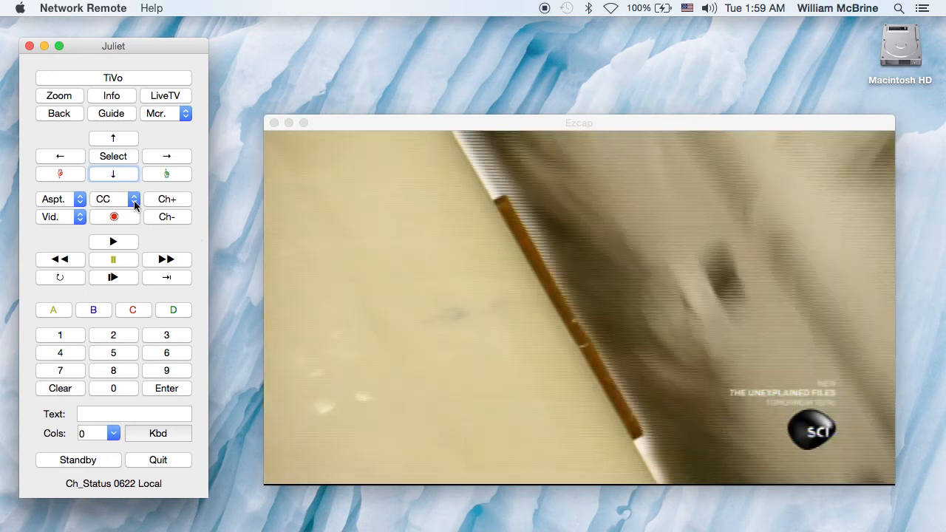
- Turn closed captions On for the live show, then bring up the TiVo screen
{"action": "left_click", "coordinate": [133, 198]}
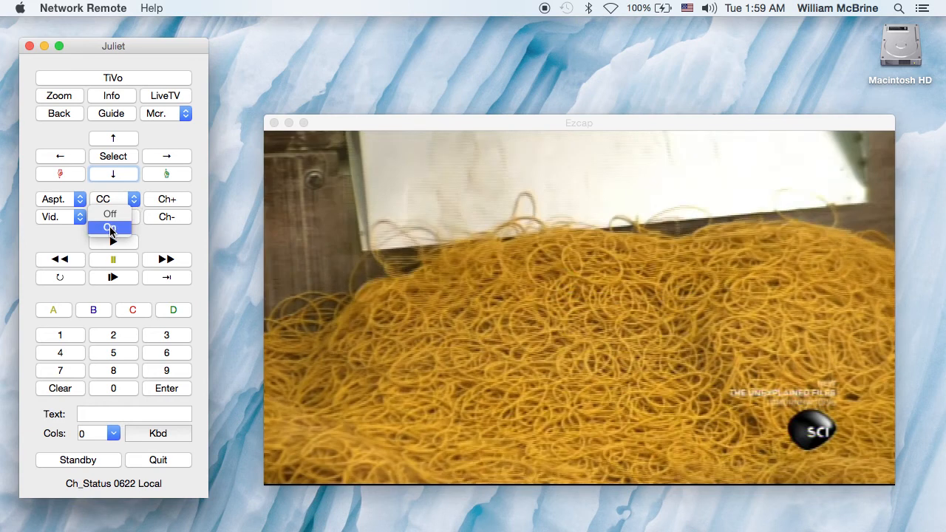
{"action": "left_click", "coordinate": [109, 228]}
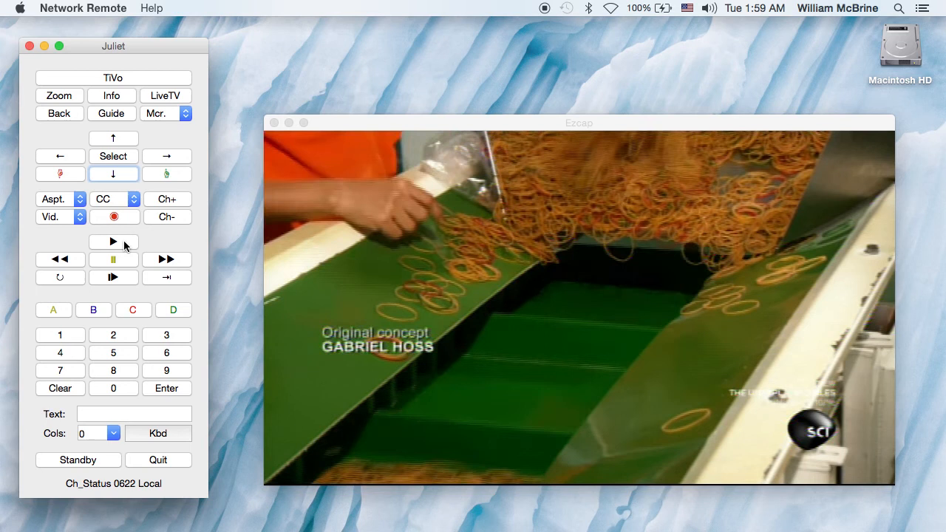
{"action": "left_click", "coordinate": [112, 77]}
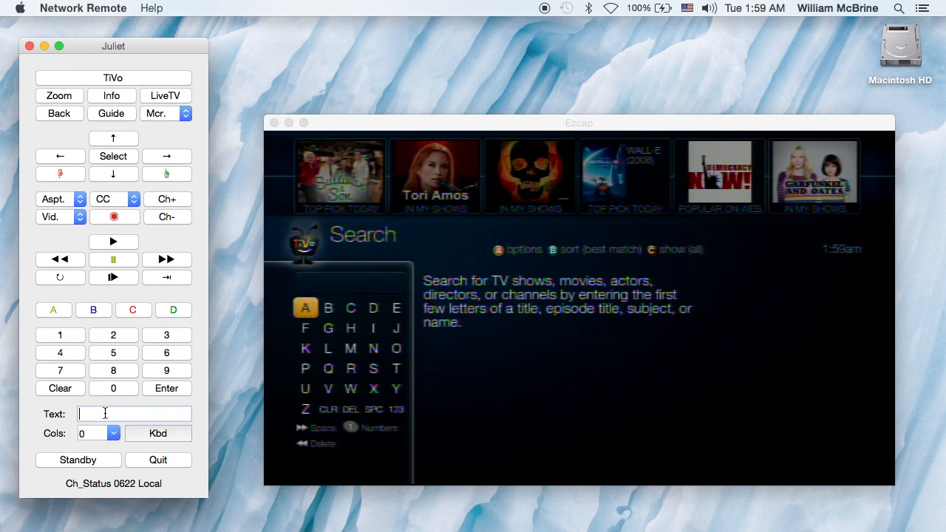
- Send 'hel' to the TiVo search to list matching titles, then clear the search text
{"action": "type", "text": "hello"}
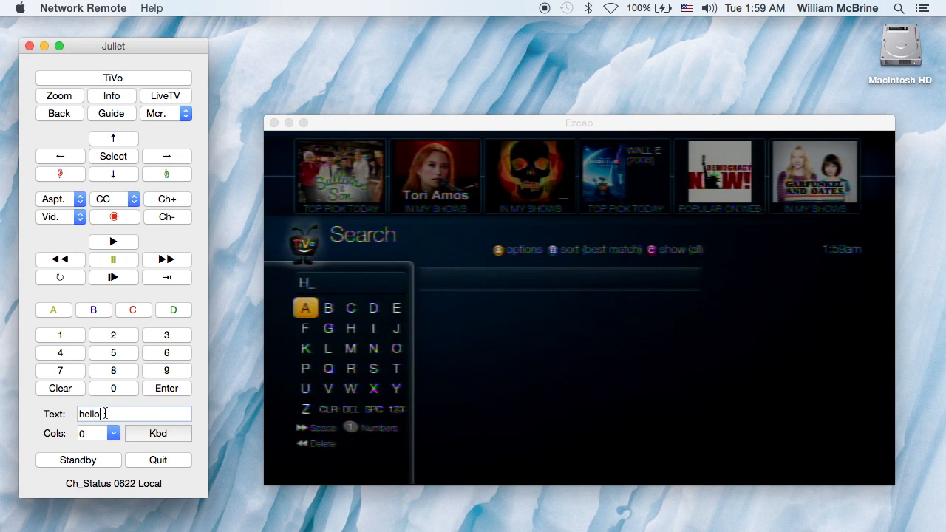
{"action": "left_click", "coordinate": [165, 388]}
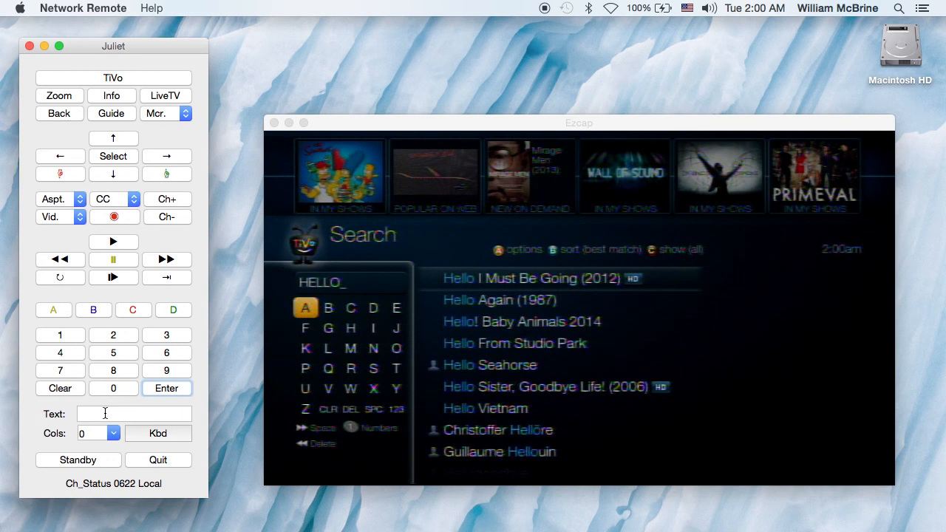
{"action": "left_click", "coordinate": [59, 387]}
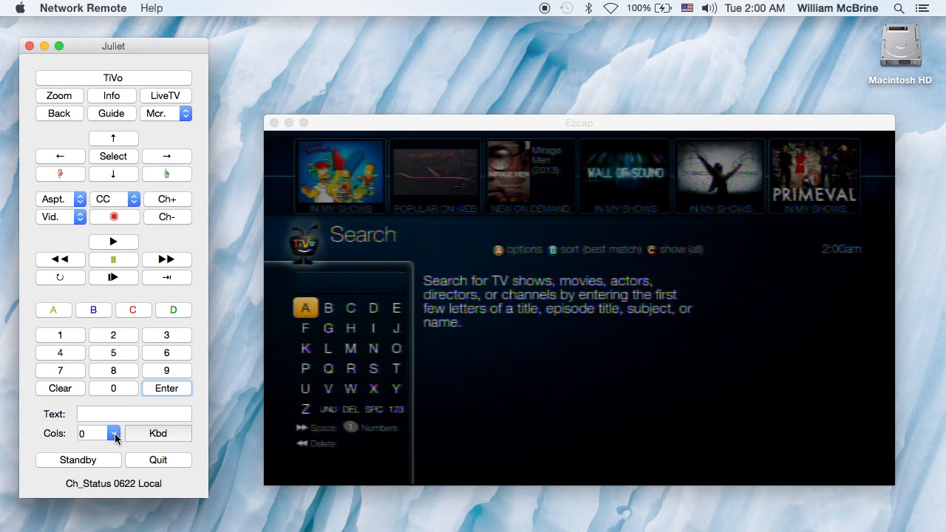
- Set the letter grid to 5 columns, send 'hello' to the TiVo, then return to TiVo Central
{"action": "left_click", "coordinate": [112, 433]}
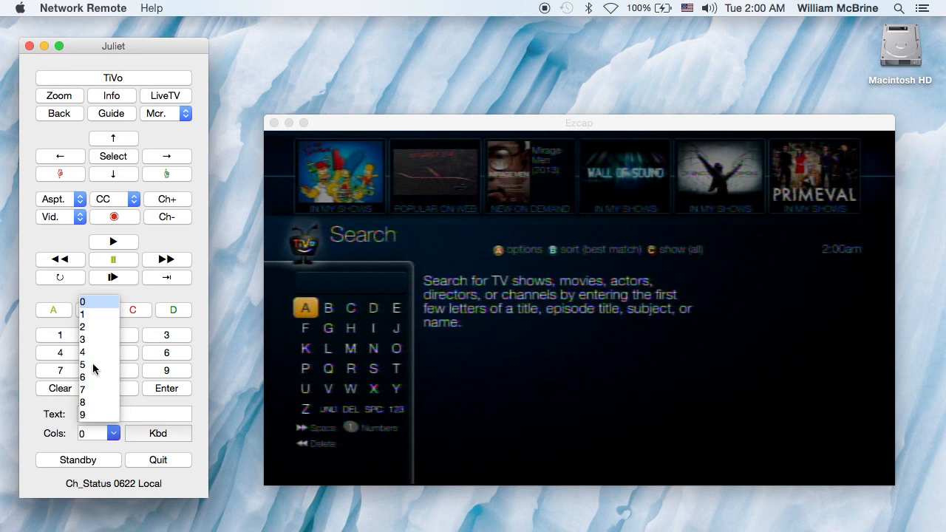
{"action": "left_click", "coordinate": [83, 363]}
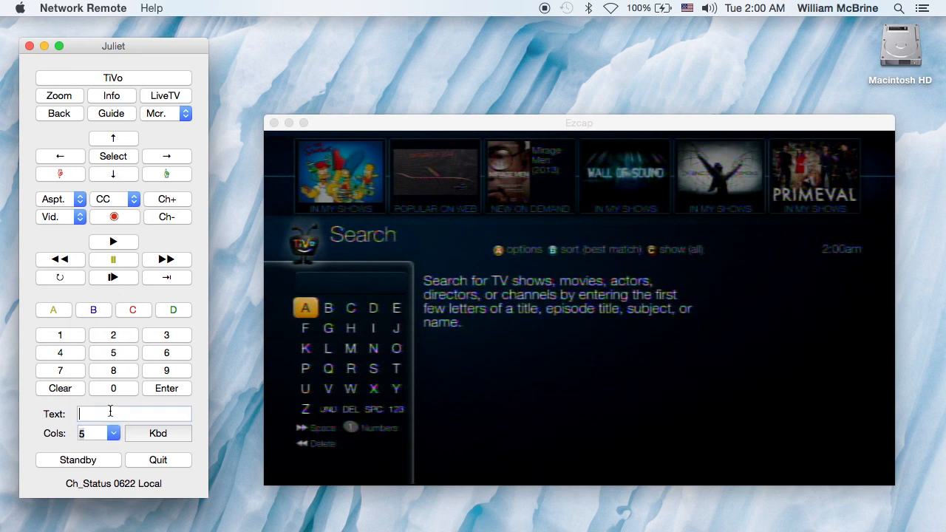
{"action": "type", "text": "he"}
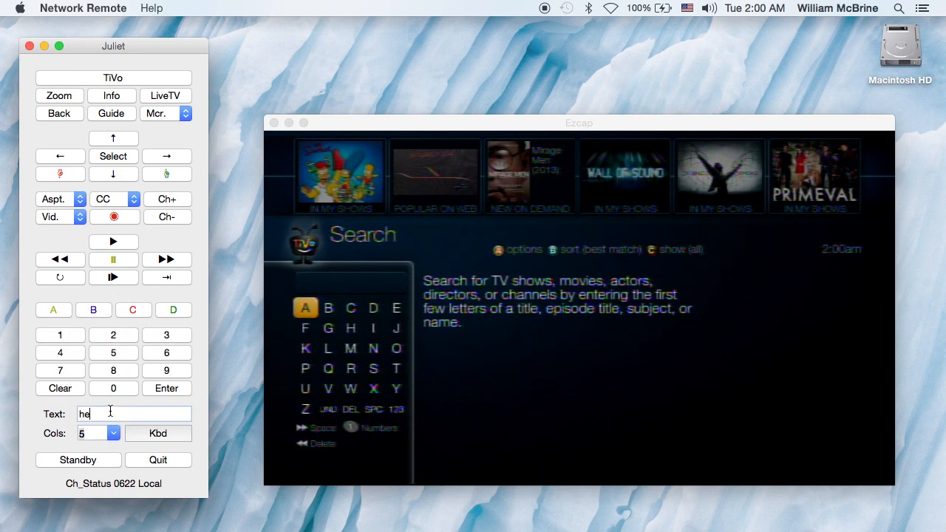
{"action": "type", "text": "llo"}
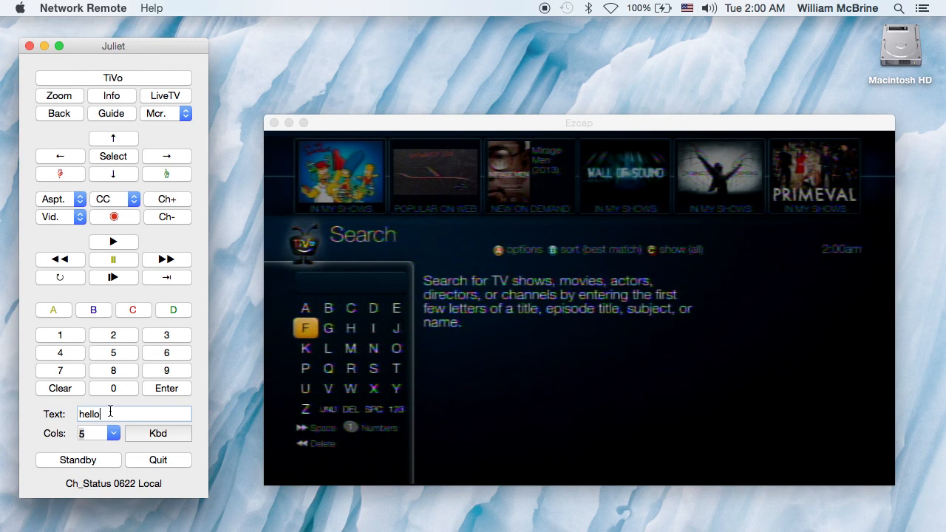
{"action": "left_click", "coordinate": [166, 387]}
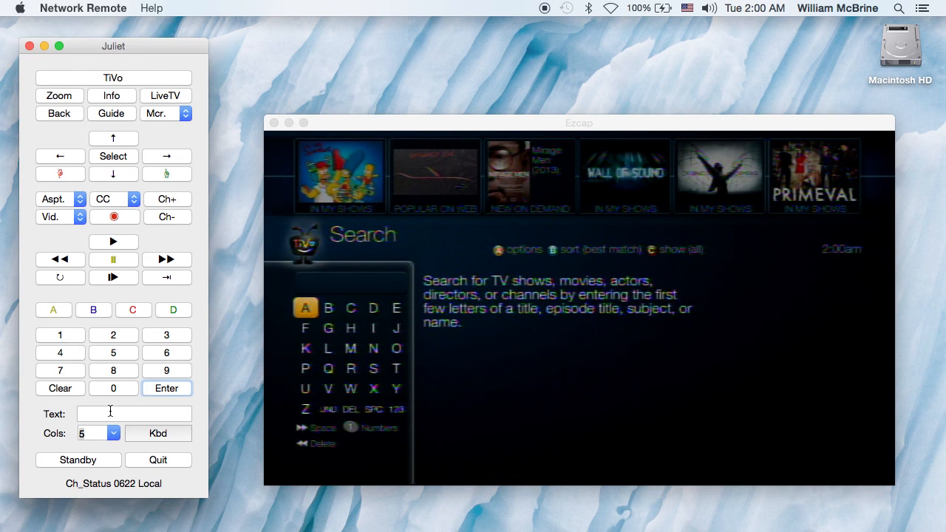
{"action": "left_click", "coordinate": [59, 113]}
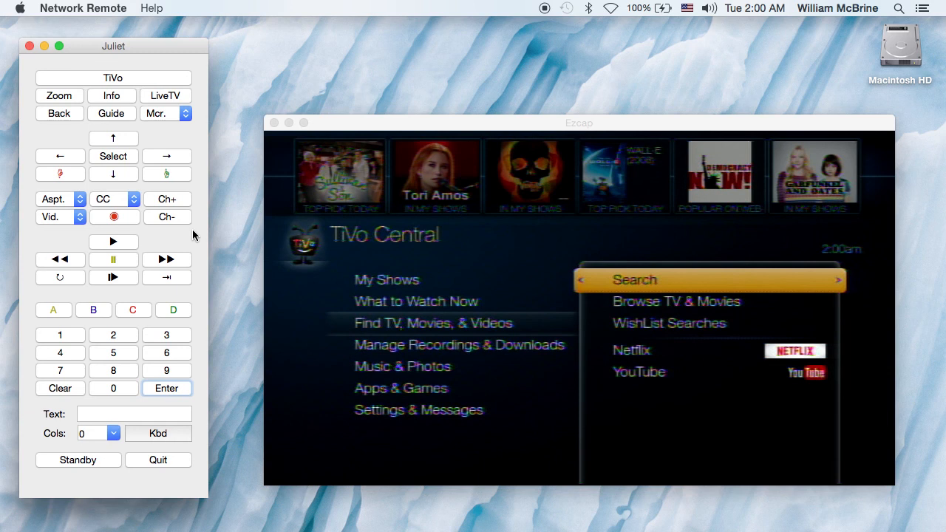
{"action": "mouse_move", "coordinate": [184, 240]}
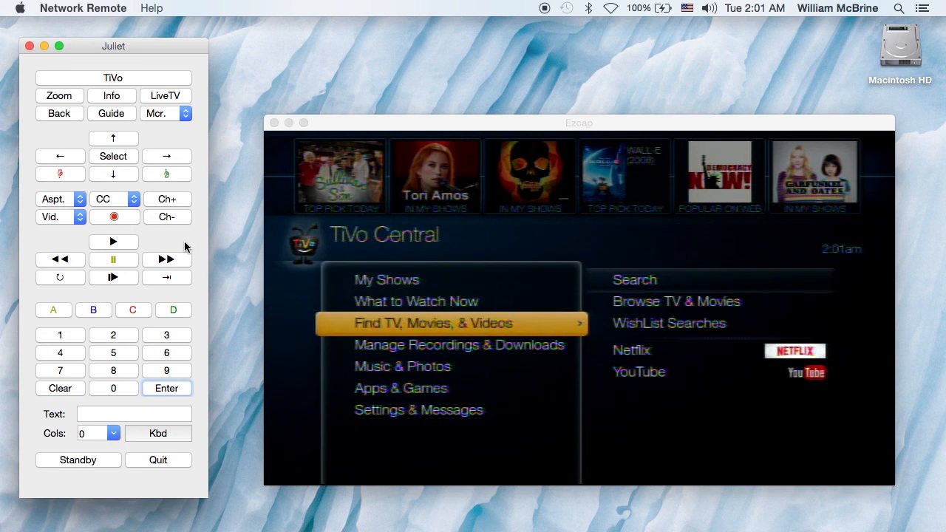
- Check the Network Remote Control setting under Remote & Device Settings, then back out to TiVo Central
{"action": "left_click", "coordinate": [112, 175]}
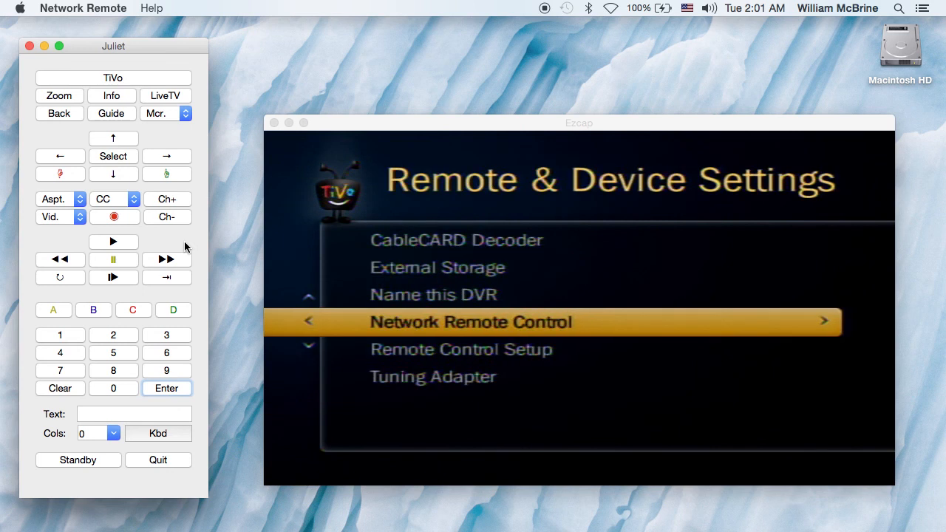
{"action": "left_click", "coordinate": [112, 156]}
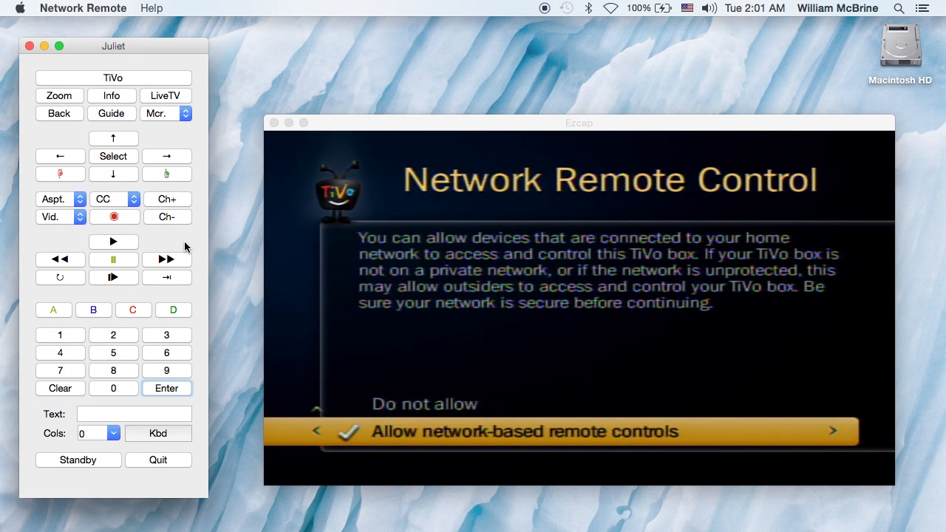
{"action": "left_click", "coordinate": [59, 112]}
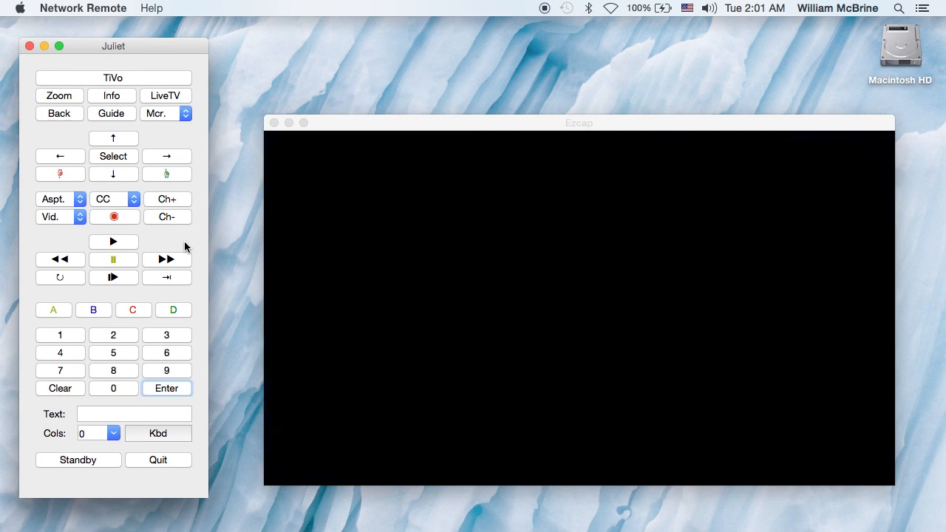
{"action": "left_click", "coordinate": [112, 77]}
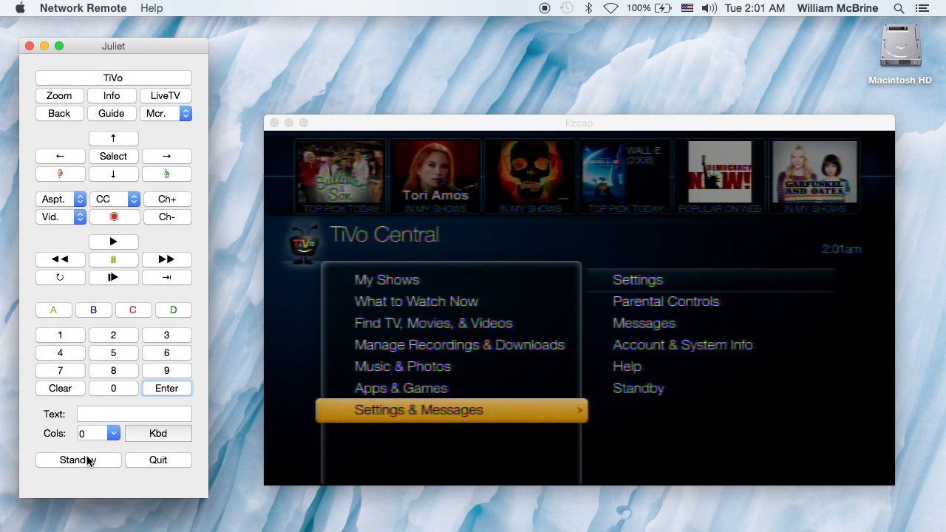
- Put the Juliet TiVo into standby, blanking the capture window
{"action": "left_click", "coordinate": [77, 459]}
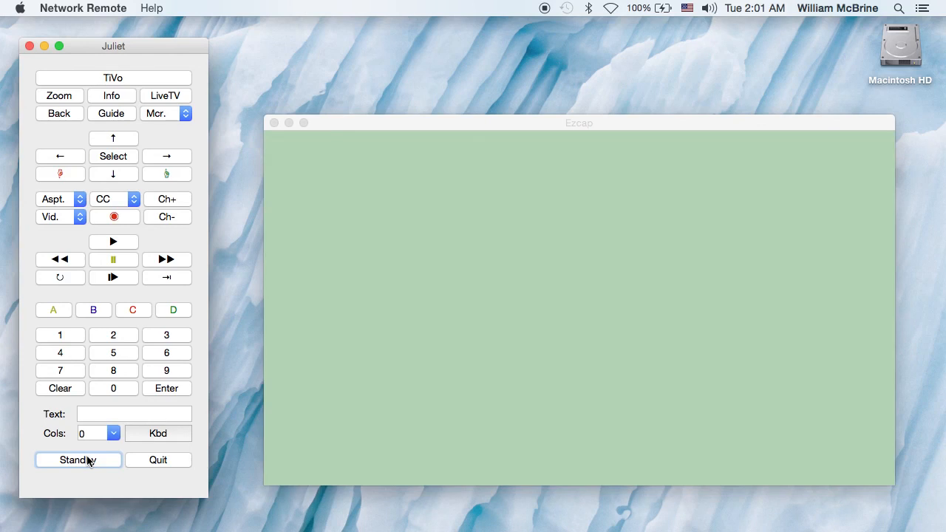
{"action": "mouse_move", "coordinate": [153, 464]}
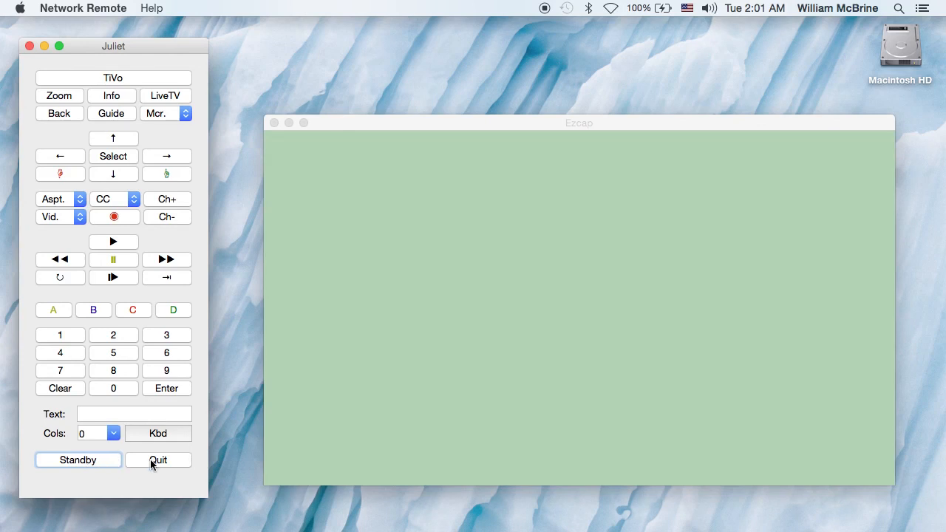